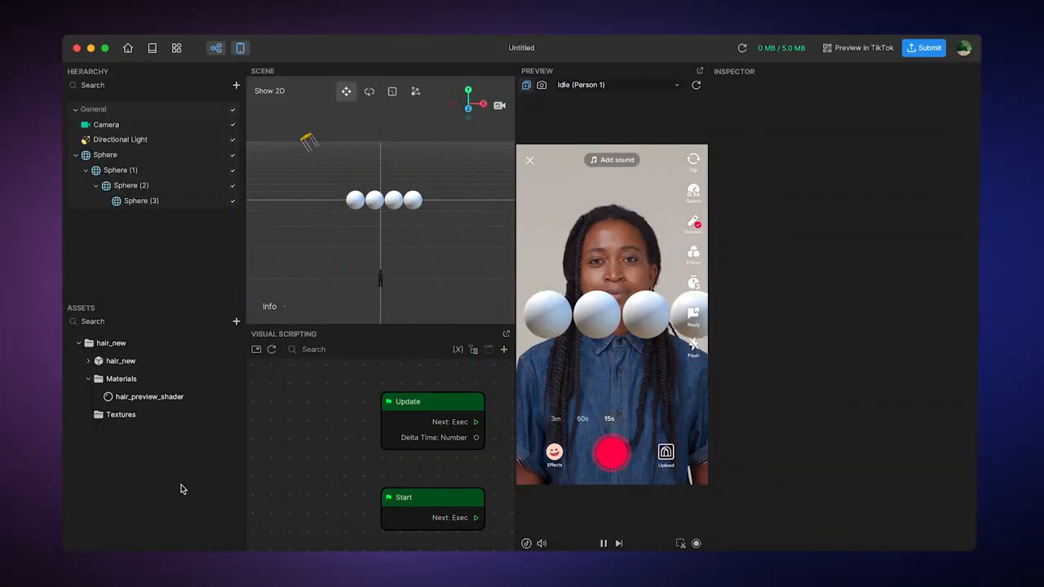
# Select the top Sphere of the nested sphere chain so its properties show in the Inspector.
pyautogui.click(105, 154)
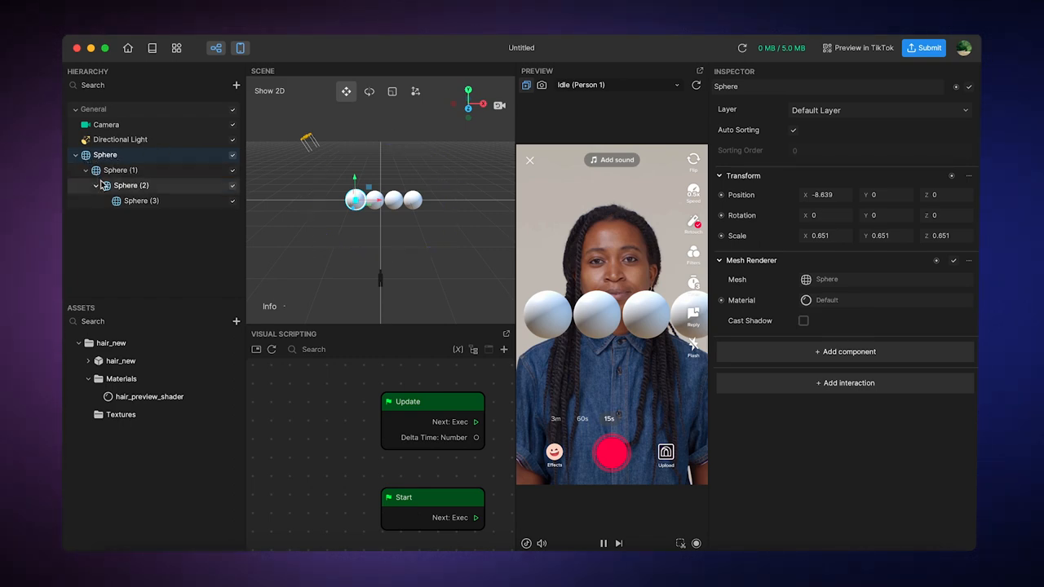
pyautogui.click(141, 200)
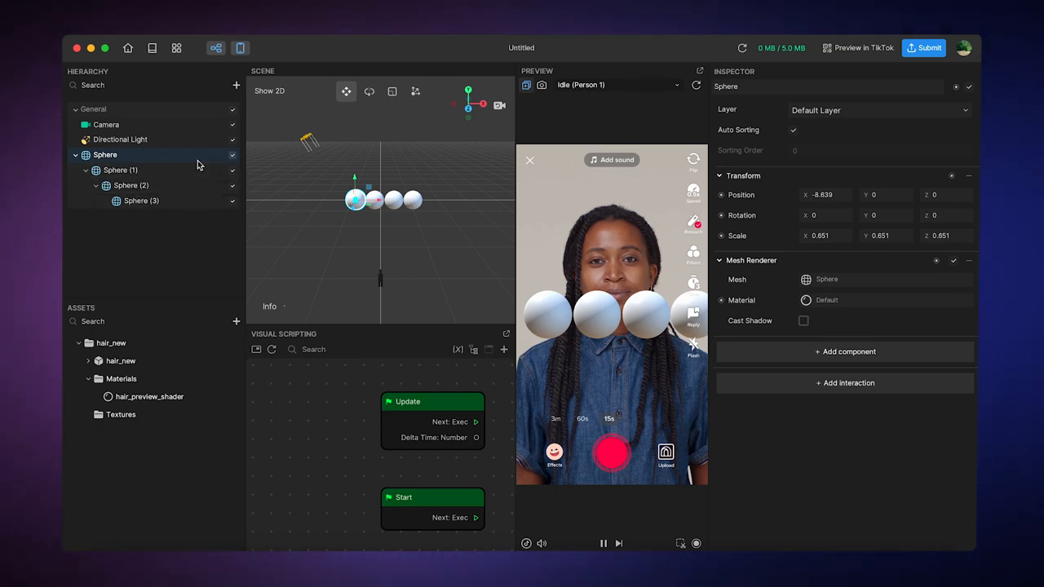
# Add a Dynamic Chain 3D Physics component to the top Sphere, using the Loose preset.
pyautogui.click(845, 351)
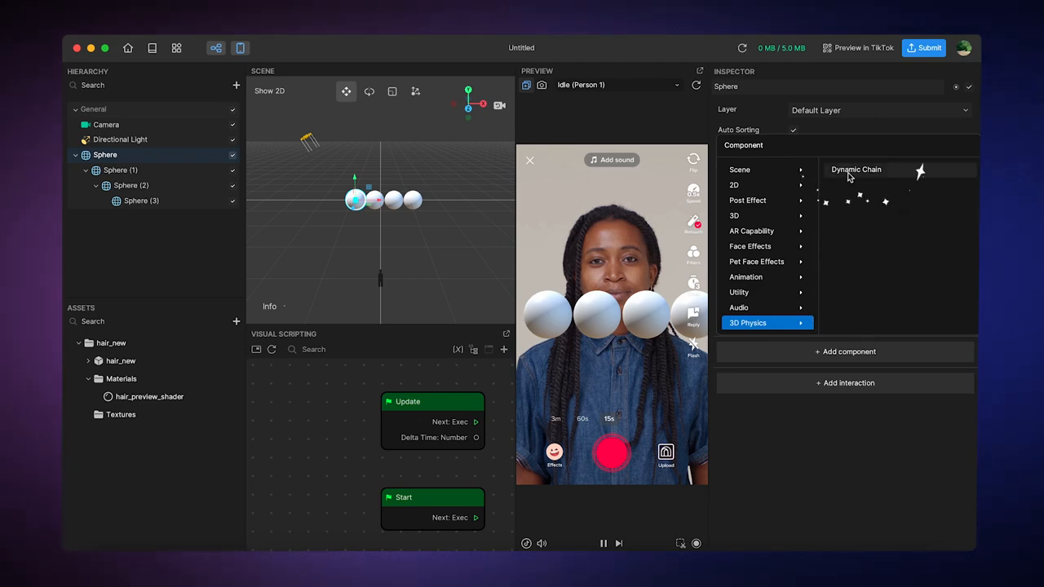
pyautogui.click(856, 169)
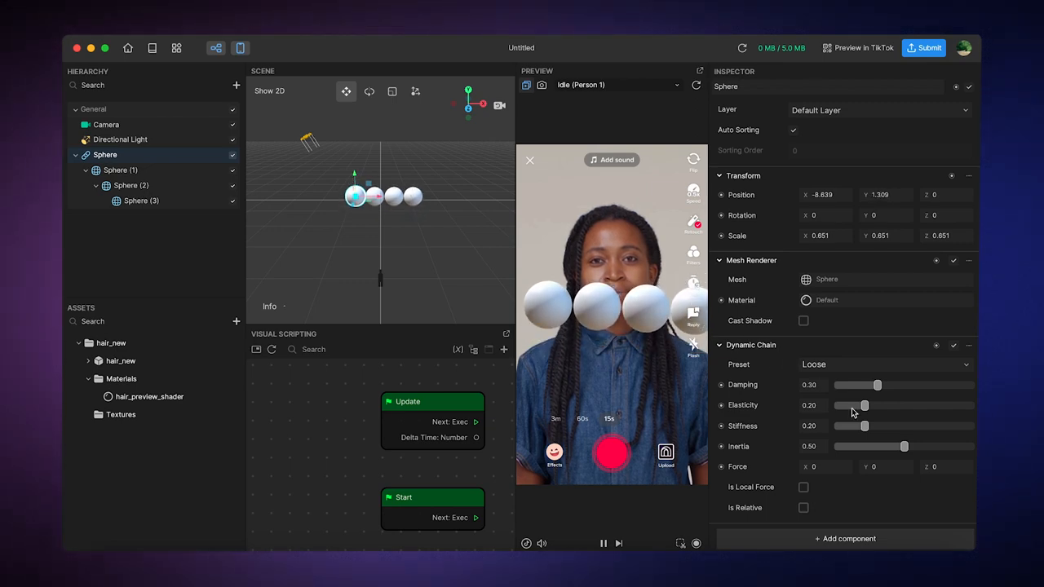
# Change the sphere's Dynamic Chain preset from Loose to Springy.
pyautogui.click(883, 364)
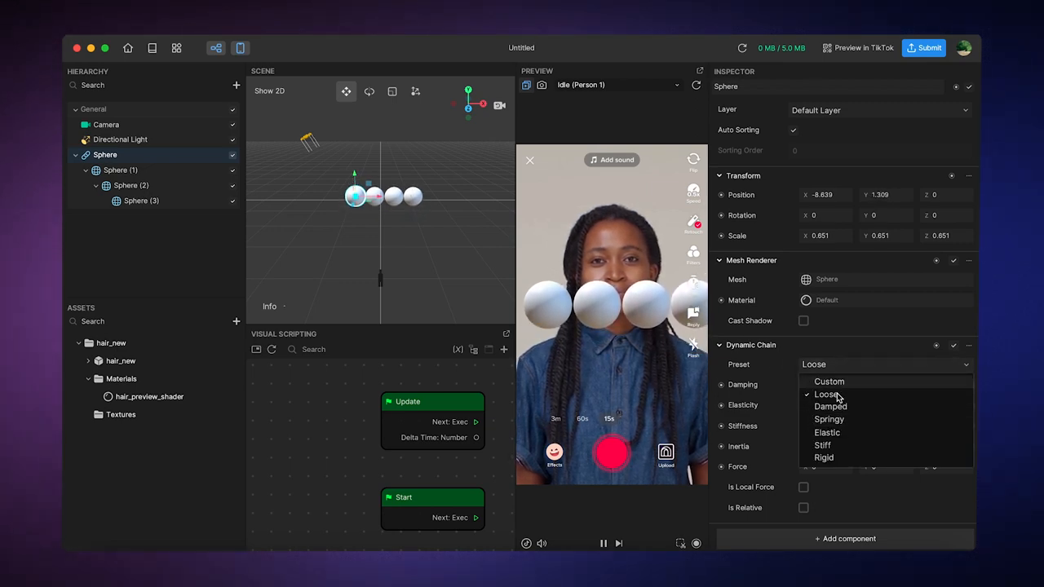
pyautogui.click(828, 419)
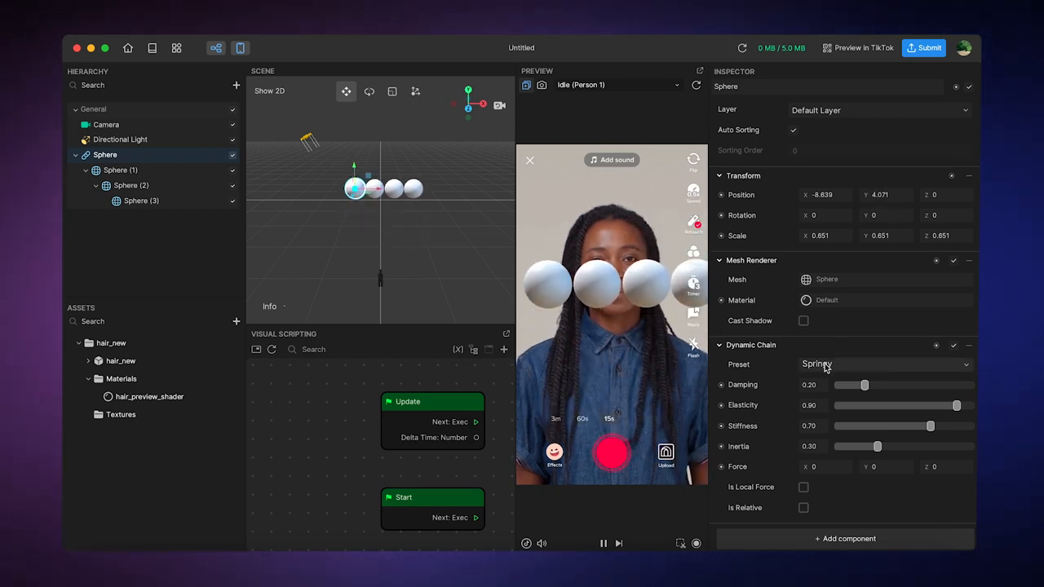
pyautogui.click(880, 364)
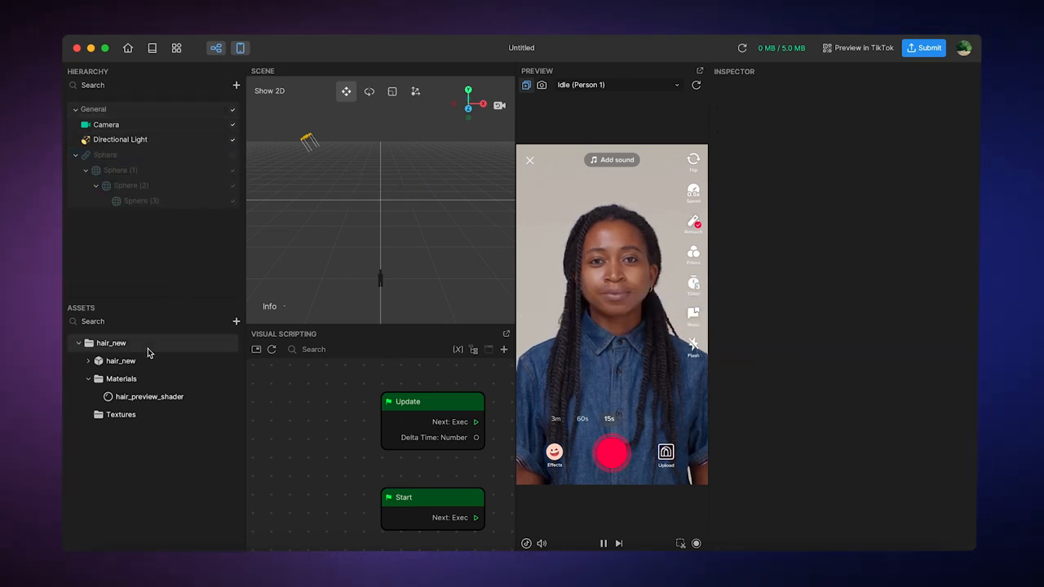
# Add a Head Tracker with a Head and place the hair_new model on it.
pyautogui.click(121, 360)
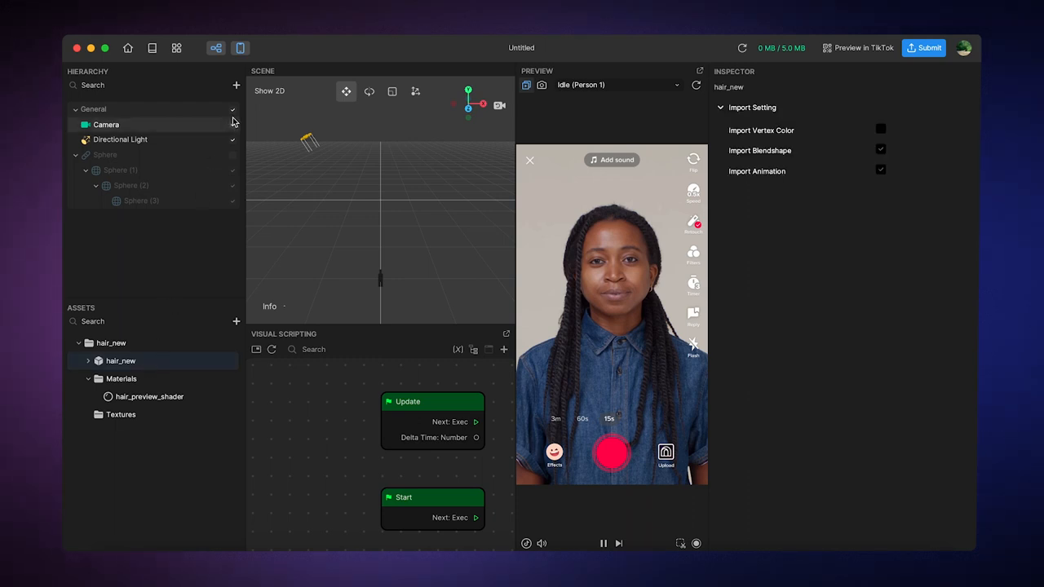
pyautogui.click(235, 84)
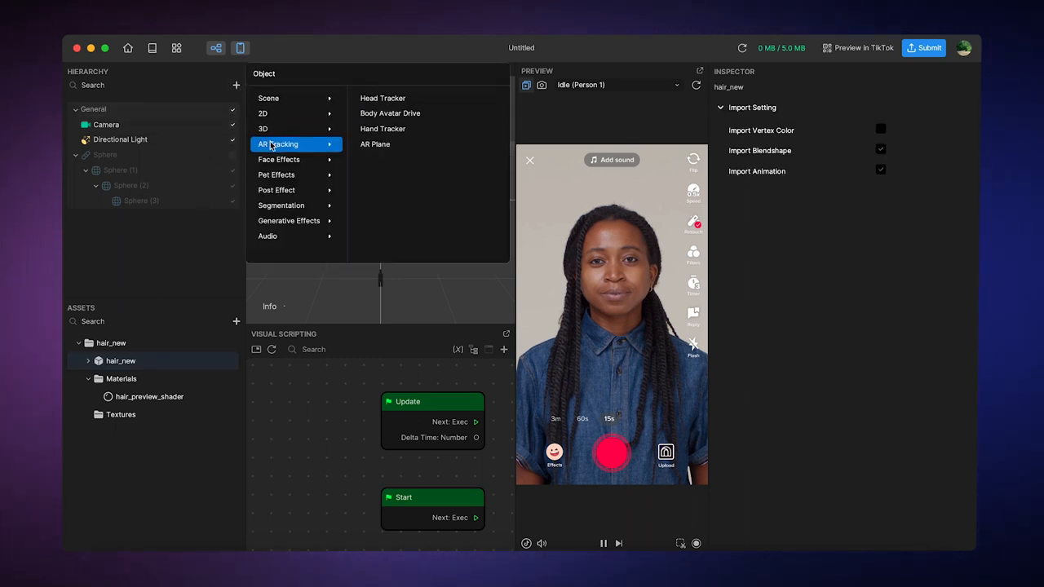
pyautogui.moveTo(392, 133)
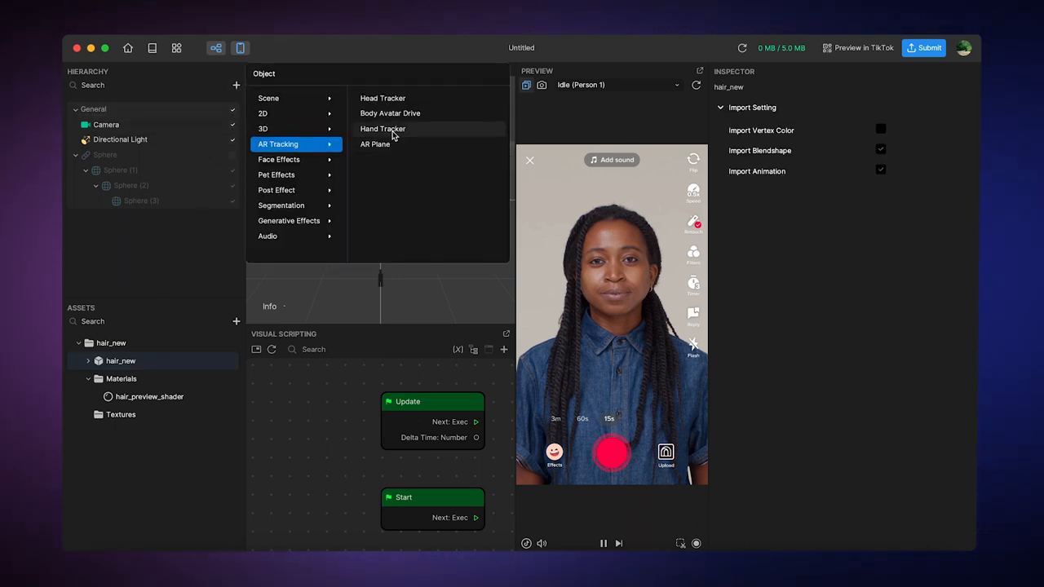
pyautogui.click(383, 98)
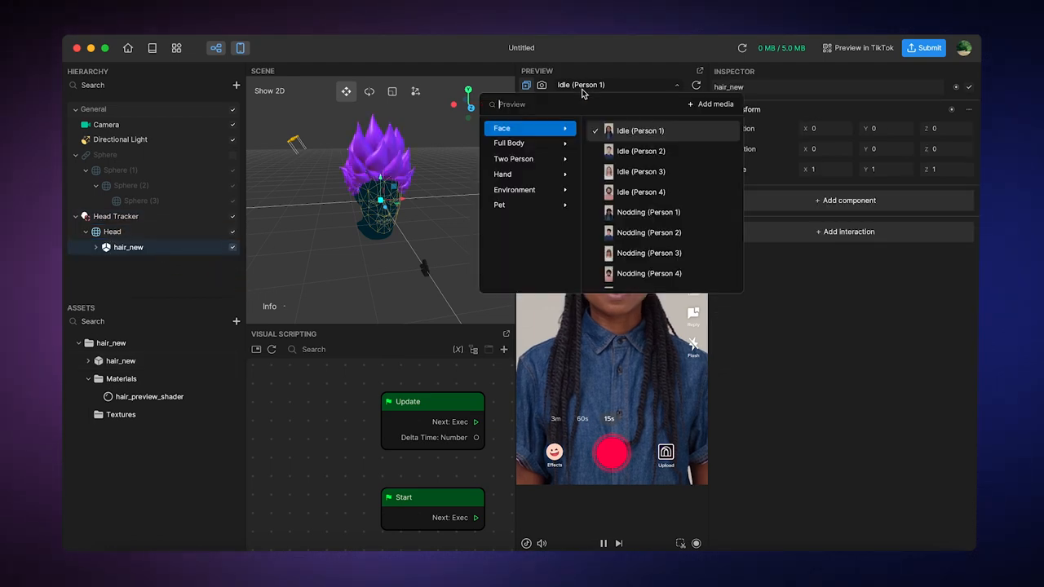
# Choose Head Turned (Person 1) from the Face list as the preview media.
pyautogui.scroll(-3)
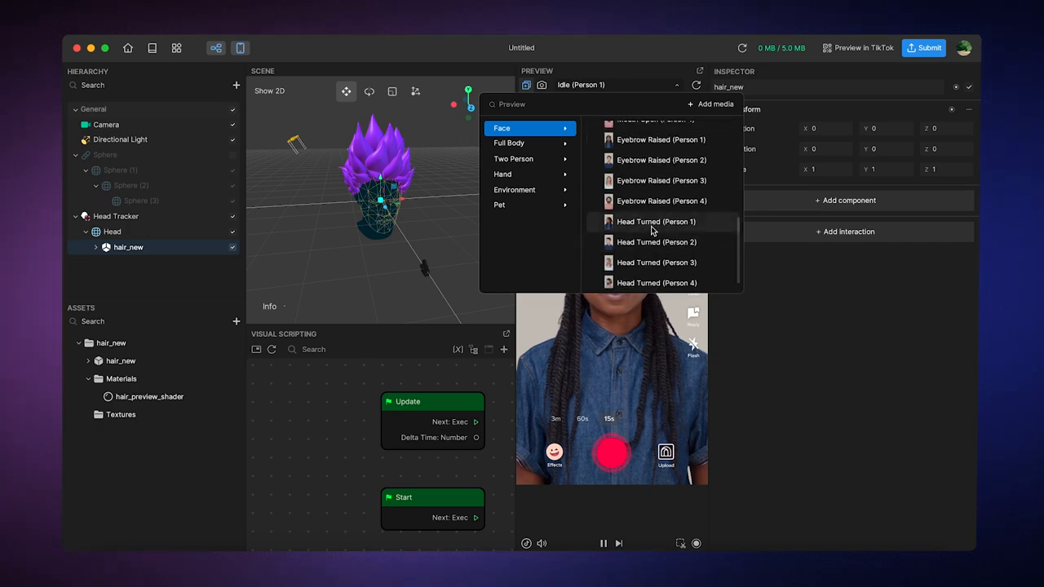
pyautogui.click(656, 221)
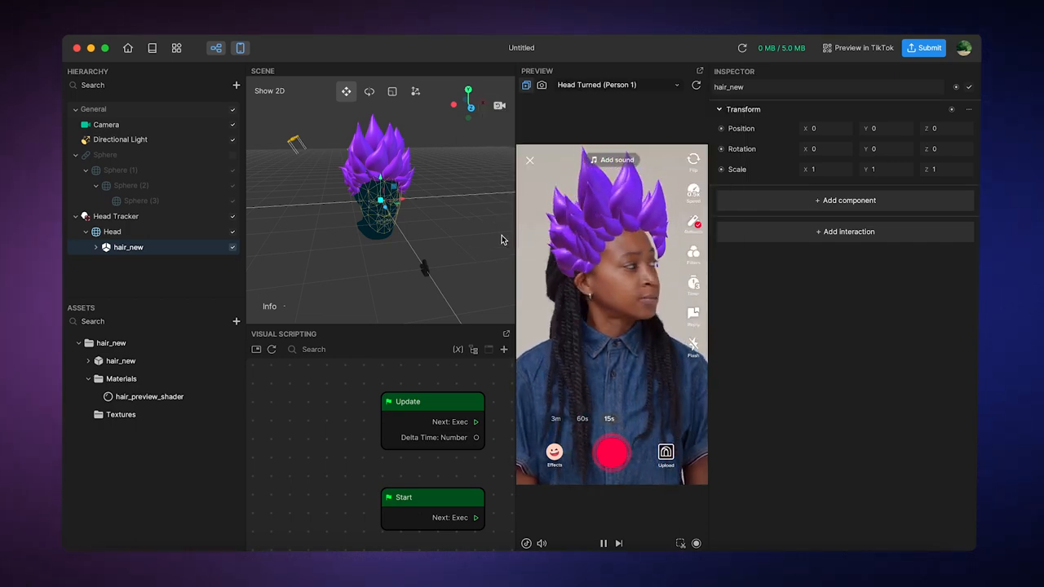
# Expand hair_new > SkeletonAndRenderRoot > Armature and add Dynamic Chain physics to joint_hair_root.
pyautogui.click(96, 247)
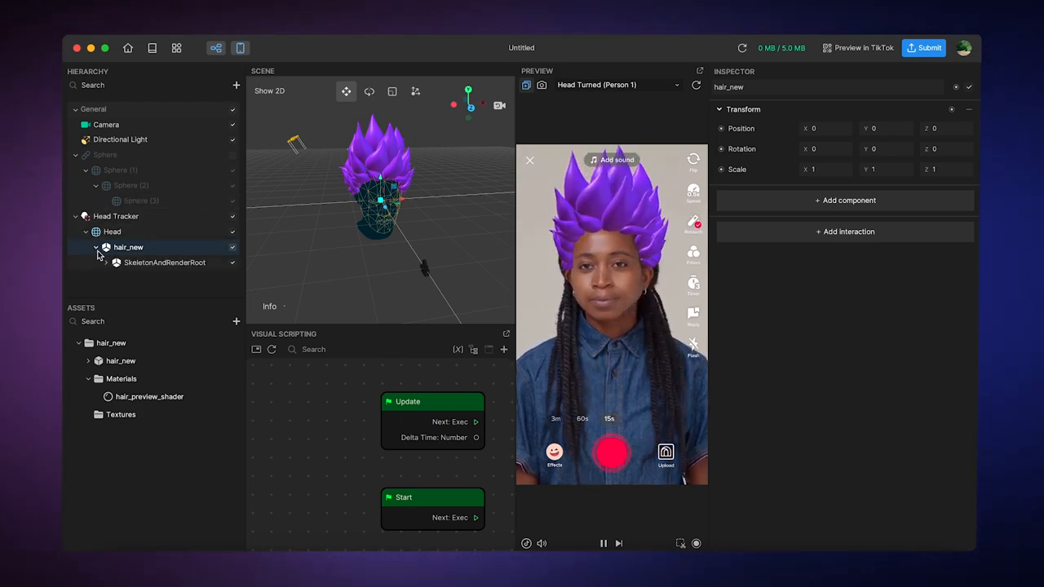
pyautogui.click(106, 262)
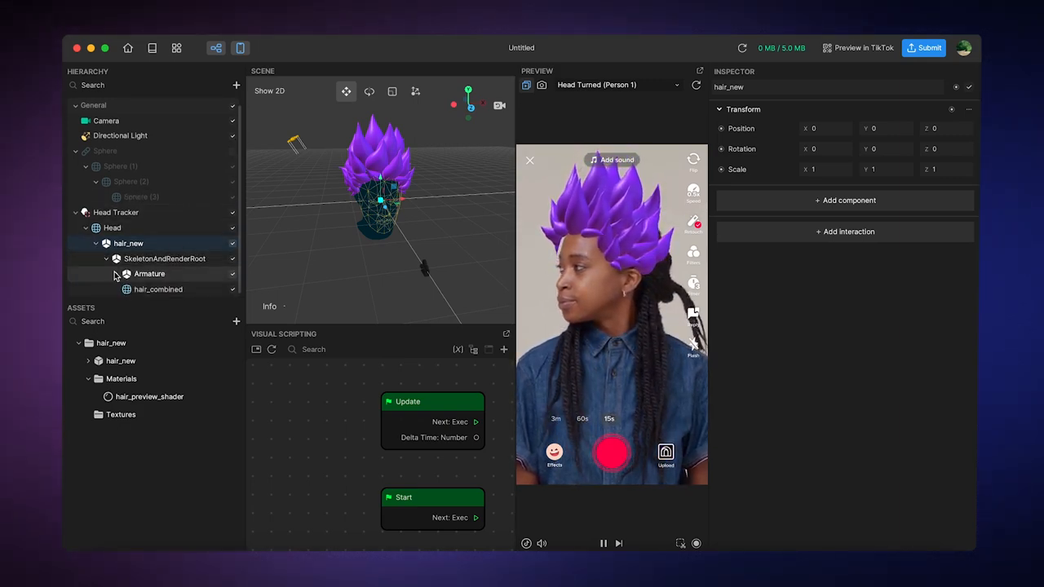
pyautogui.click(168, 273)
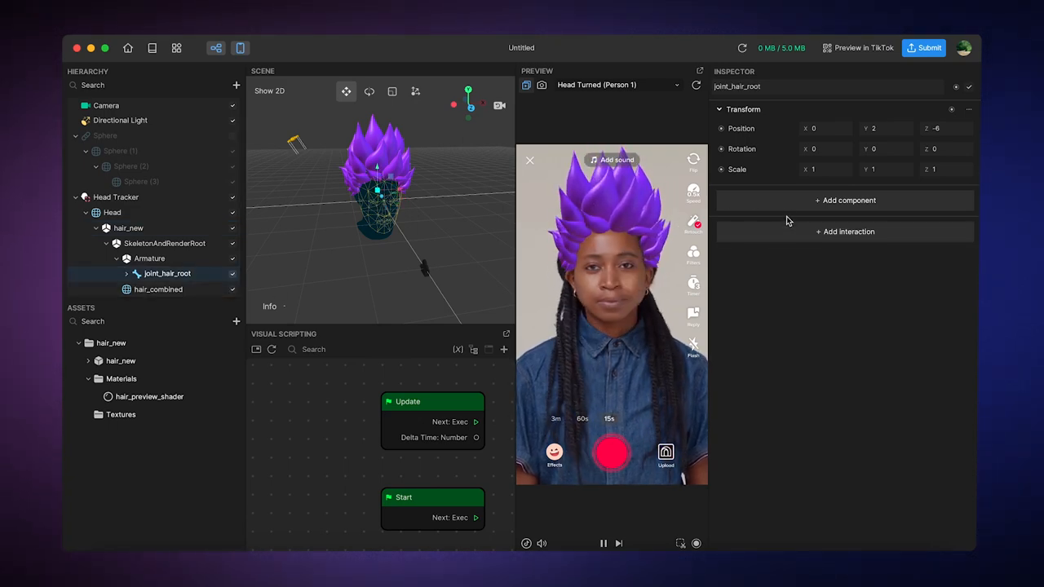
pyautogui.click(844, 199)
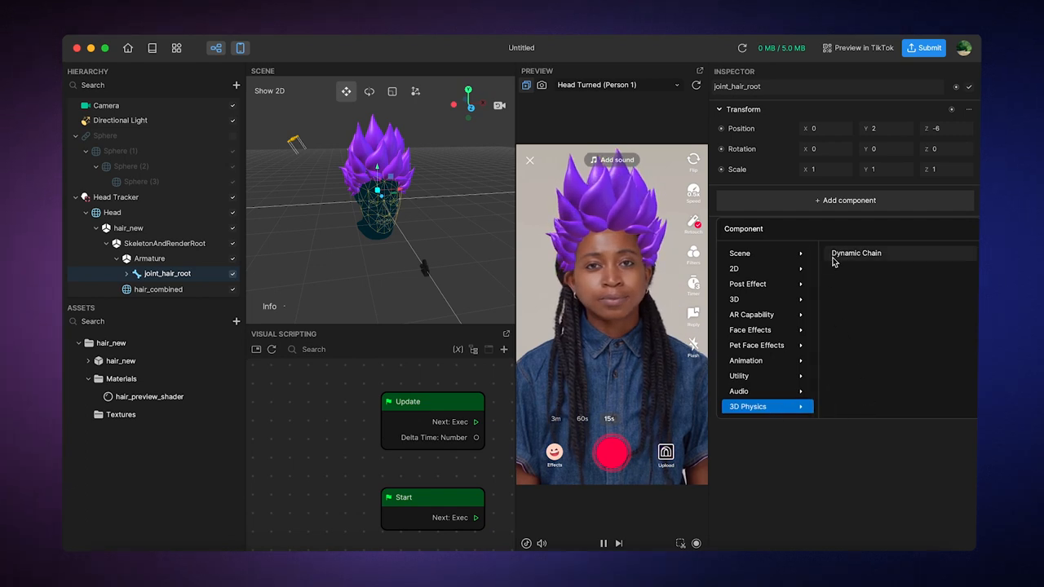
pyautogui.click(856, 253)
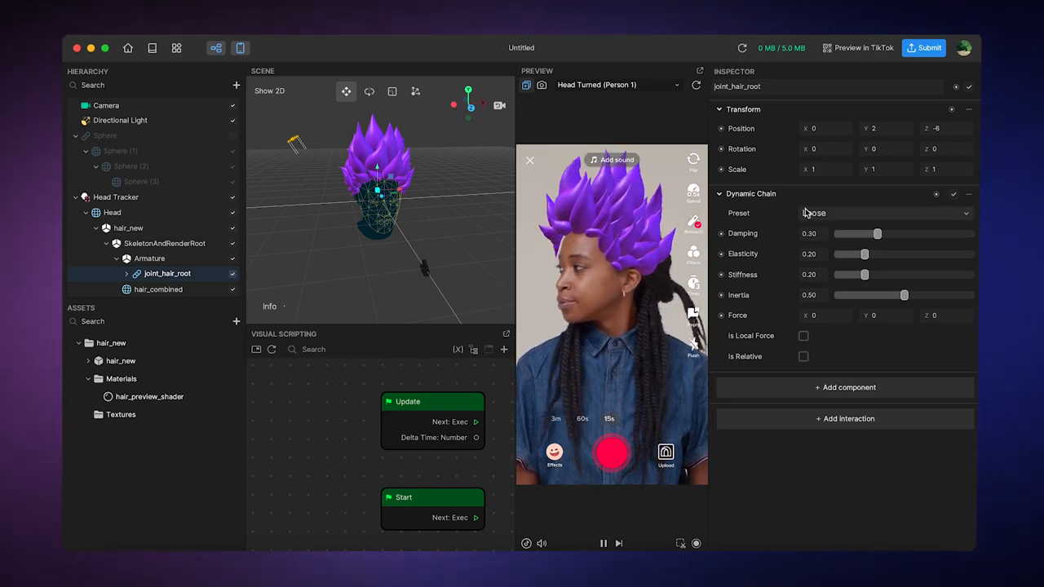
# Change joint_hair_root's Dynamic Chain preset from Loose to Rigid.
pyautogui.click(884, 213)
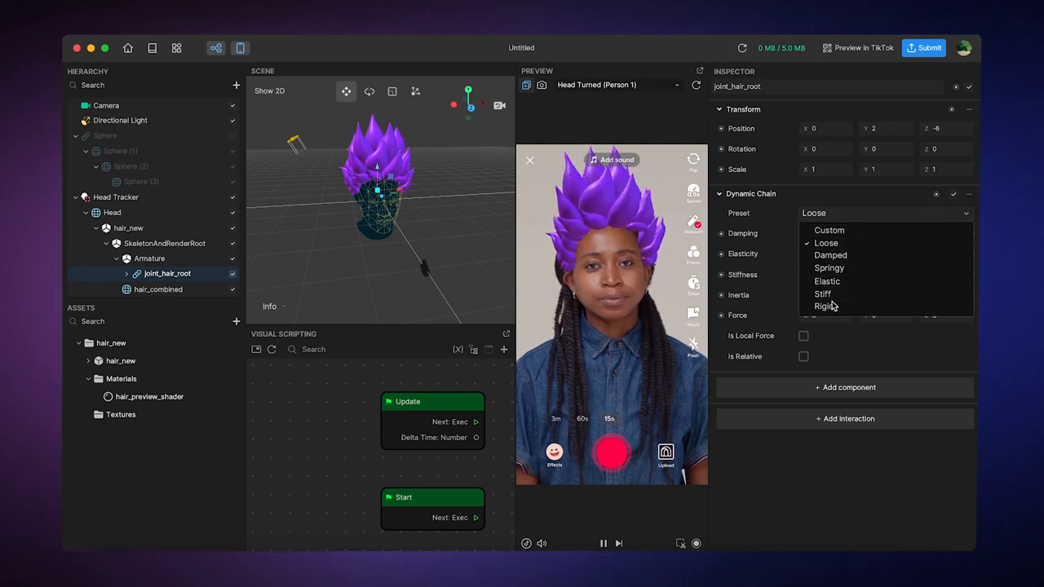
pyautogui.click(822, 305)
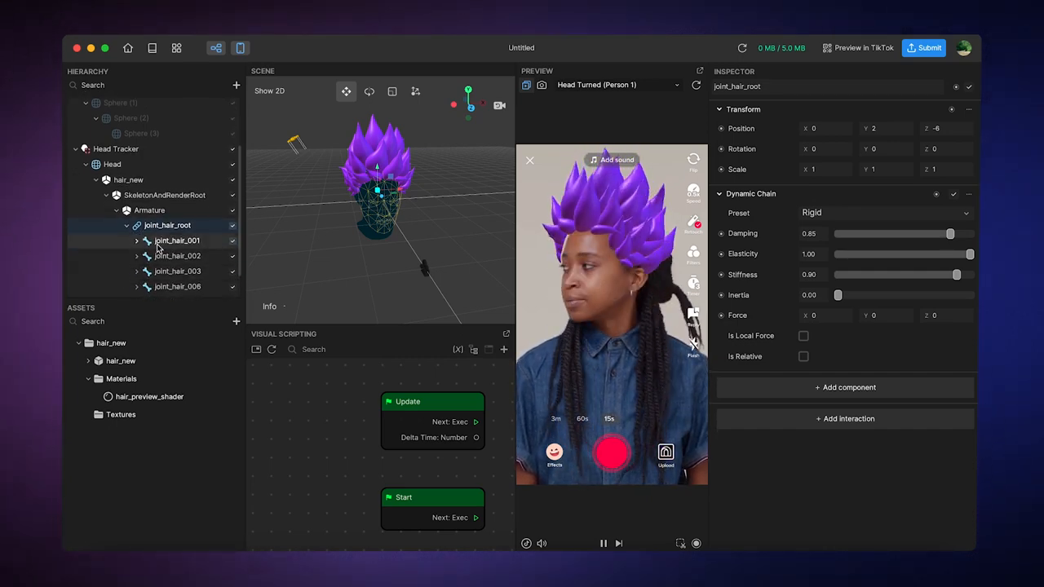
# Add Dynamic Chain physics to joint_hair_001 and set its preset to Damped.
pyautogui.click(177, 240)
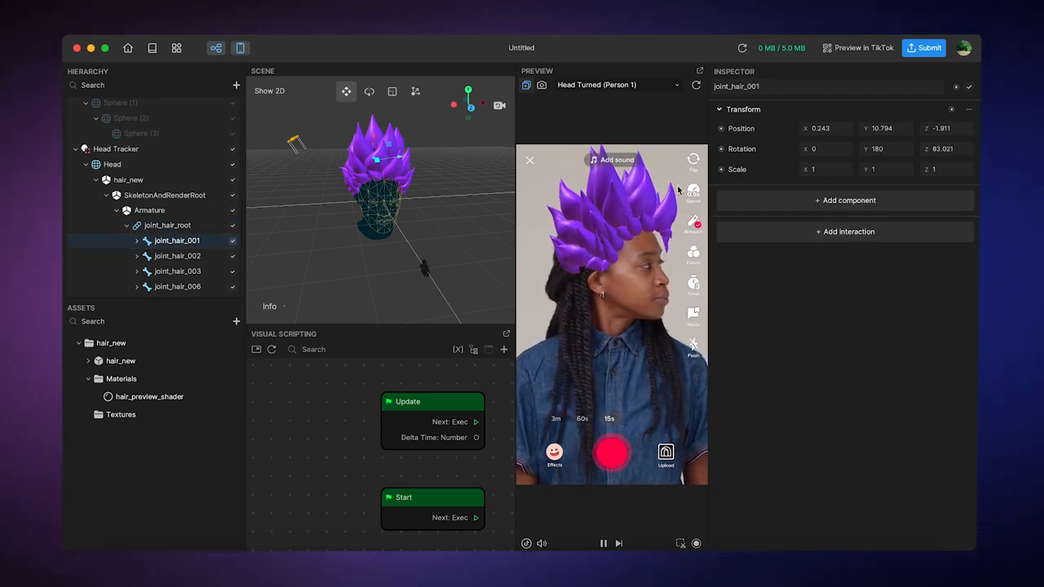
pyautogui.click(844, 200)
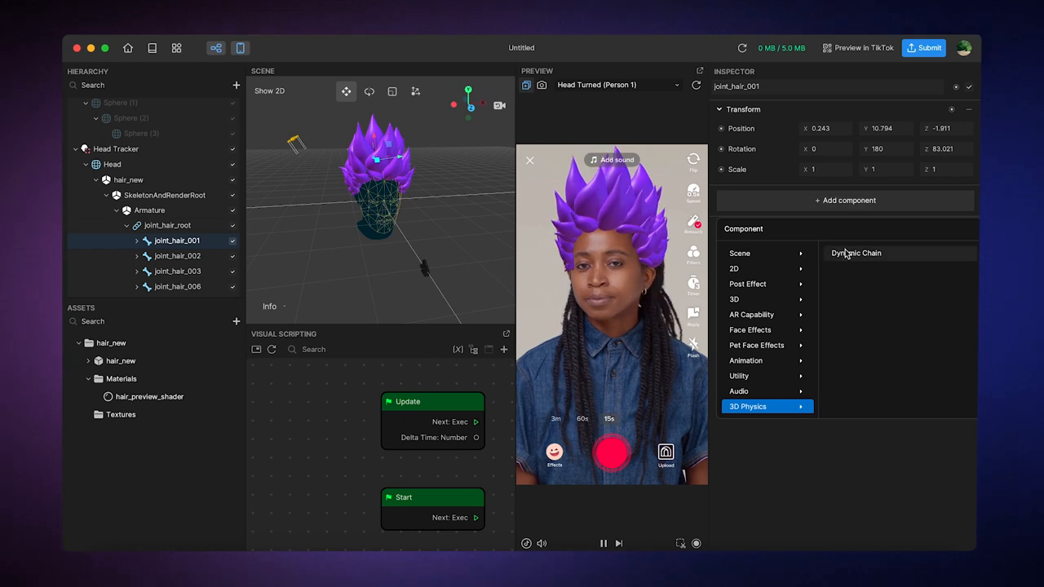
pyautogui.click(856, 253)
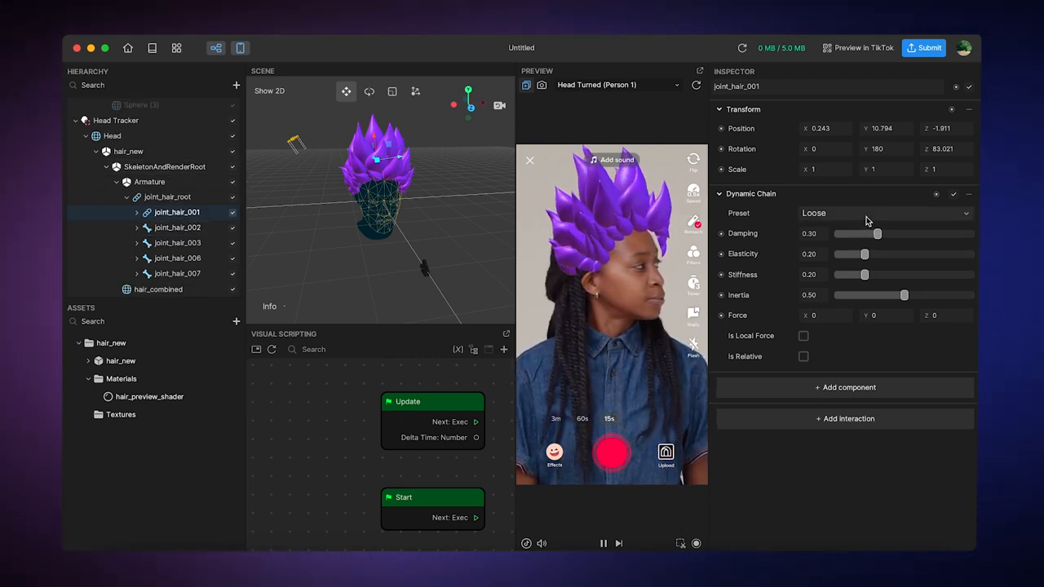
pyautogui.click(885, 213)
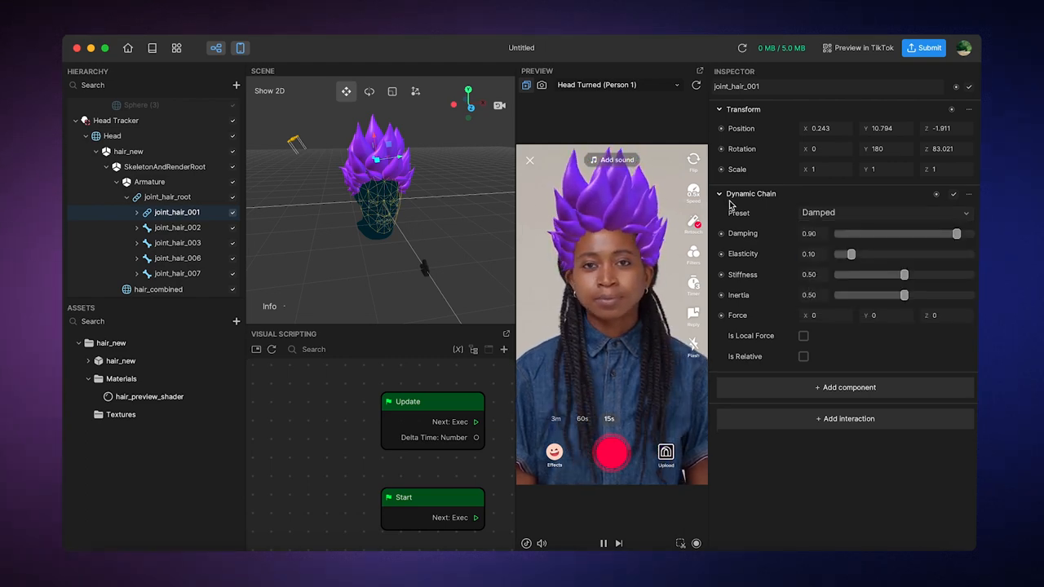